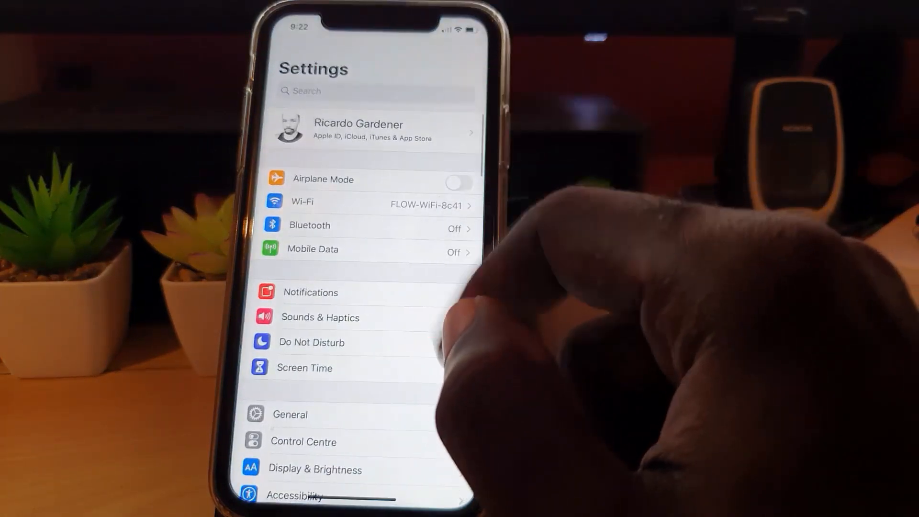
Step: Open Messages in Settings and scroll down to the Message Filtering section
scroll("down", 3)
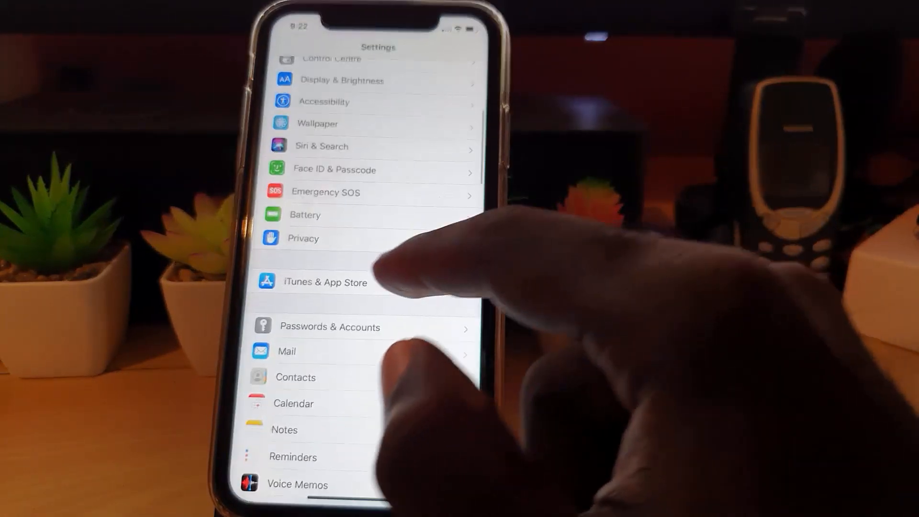
scroll("down", 3)
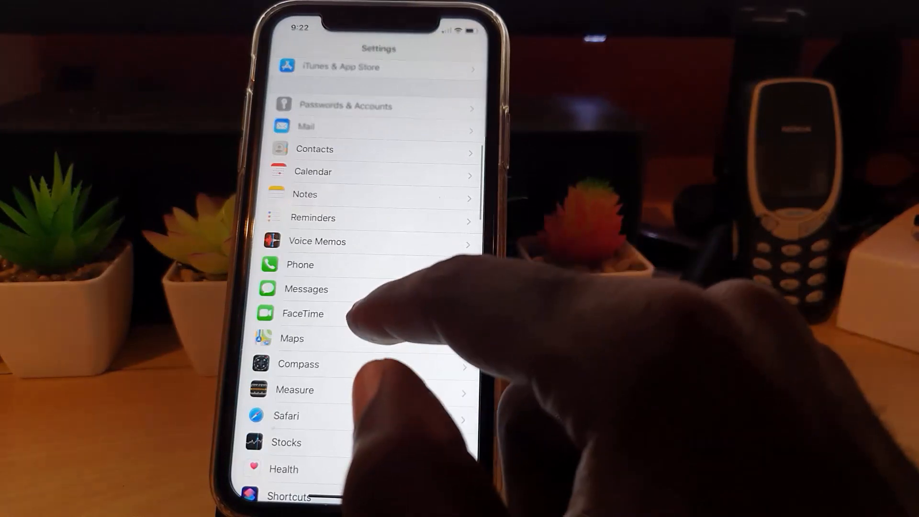
left_click(306, 288)
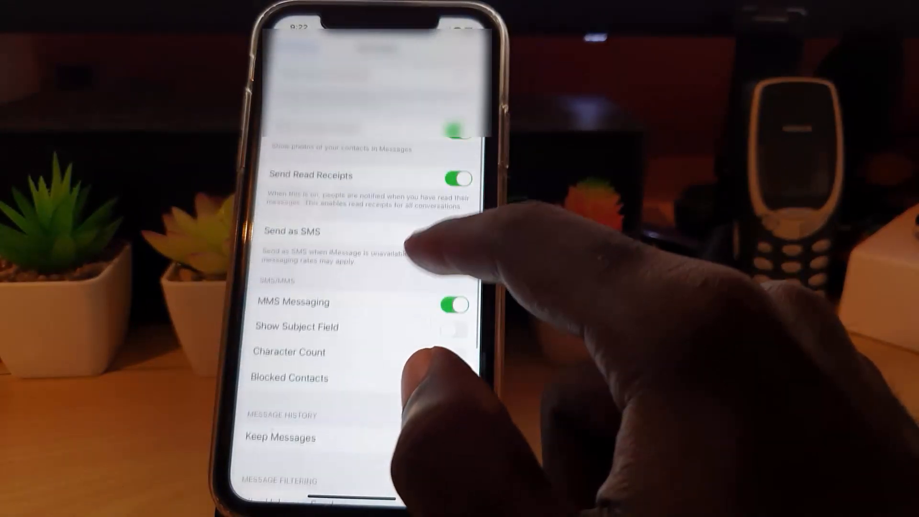
scroll("down", 3)
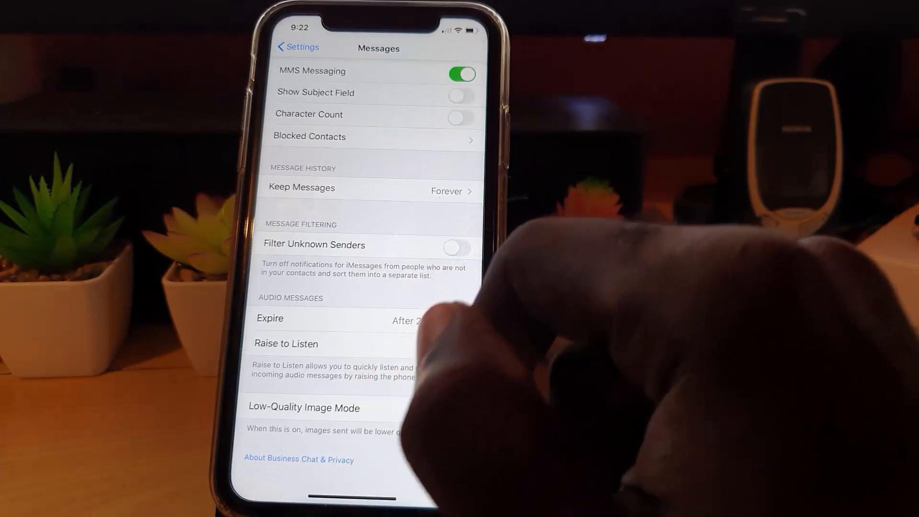
left_click(453, 347)
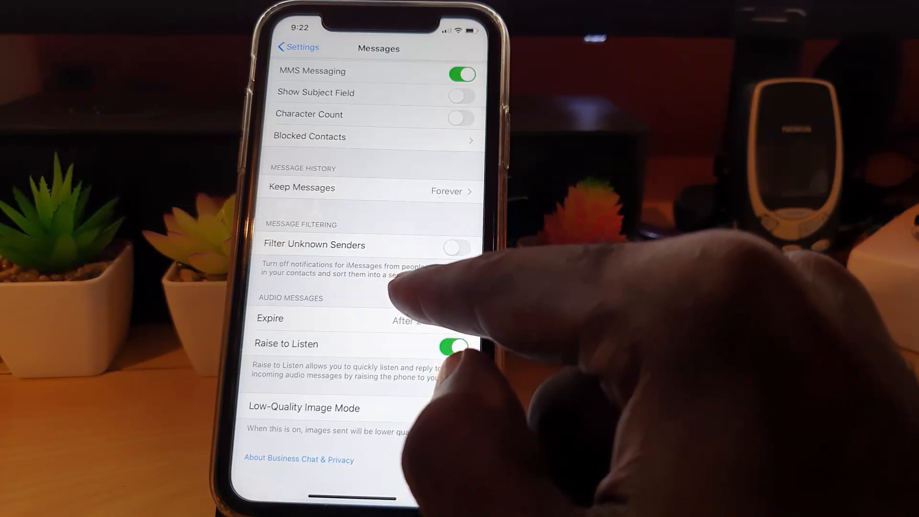
left_click(460, 346)
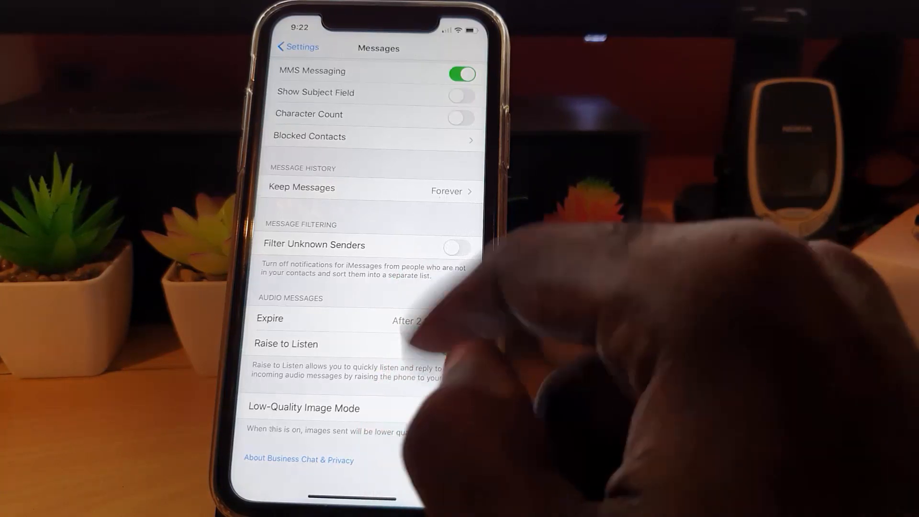
left_click(462, 347)
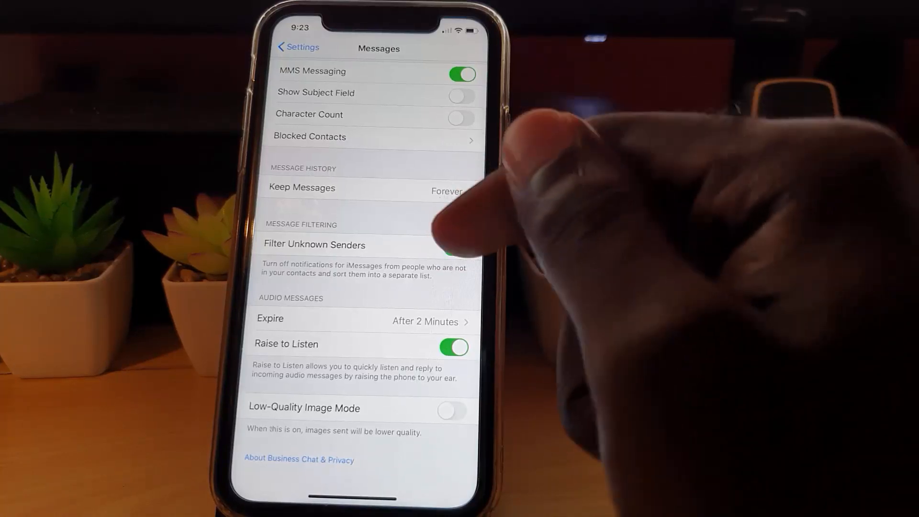
Step: Switch on Filter Unknown Senders, then view the empty Blocked contacts list
left_click(457, 248)
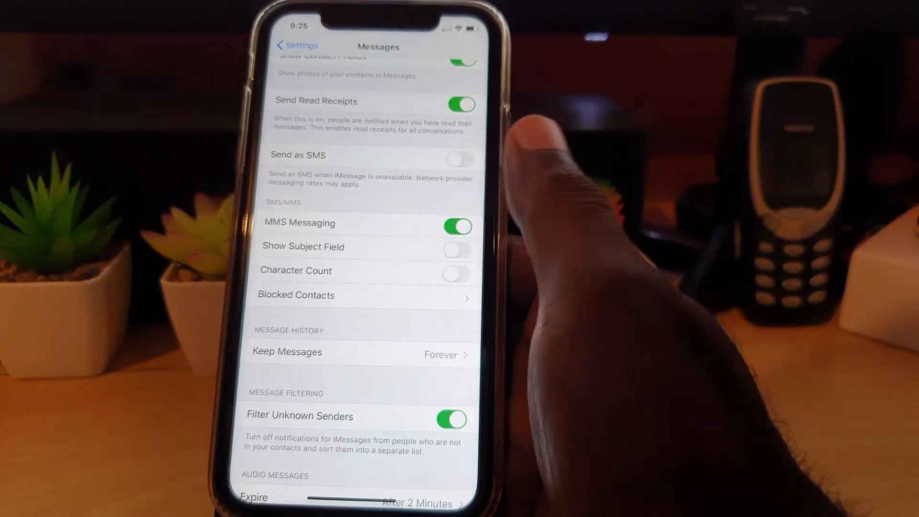
mouse_move(527, 176)
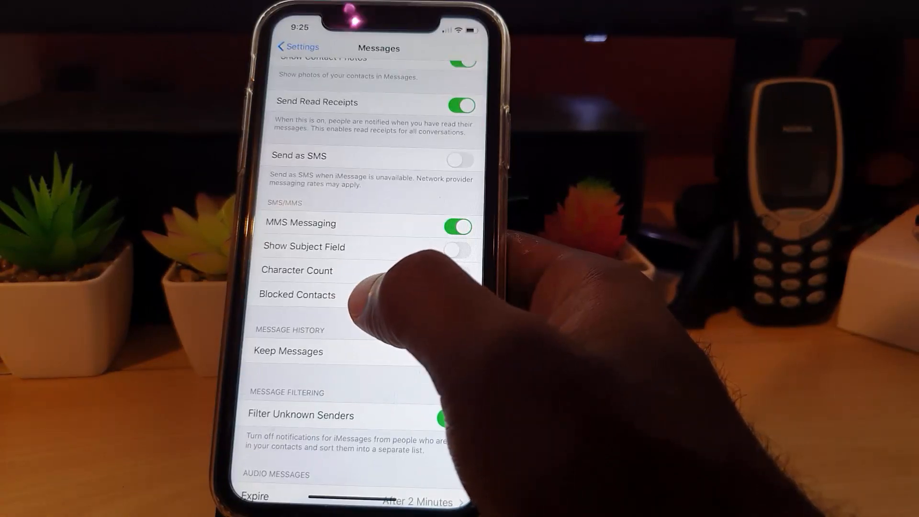
left_click(297, 294)
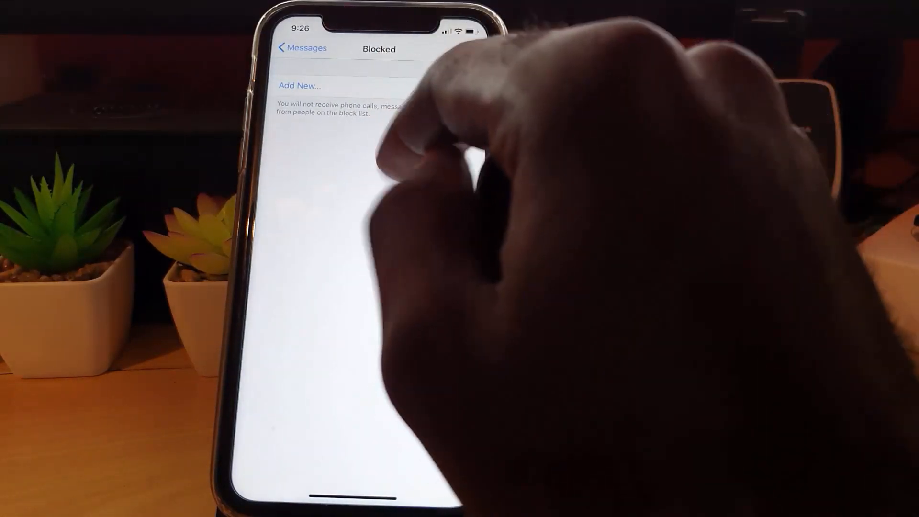
Step: Go back from Blocked to the Messages page and scroll lower
left_click(300, 48)
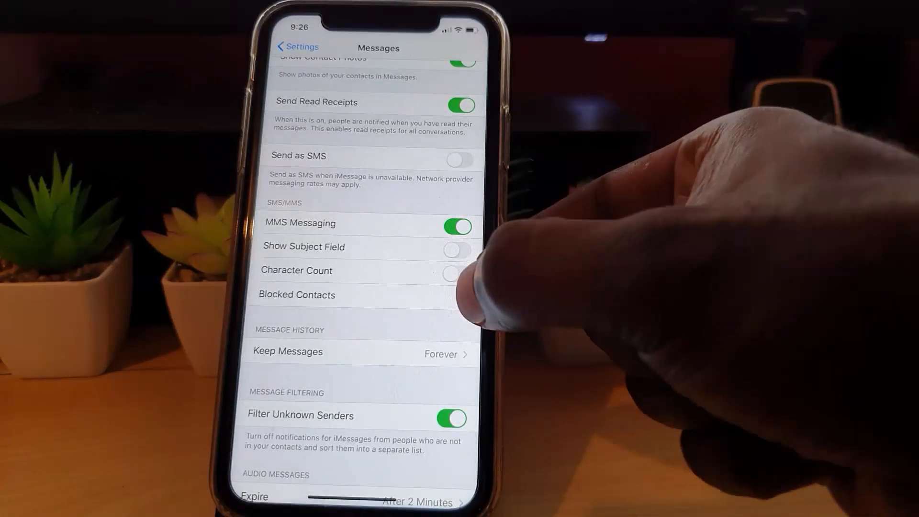
scroll("down", 3)
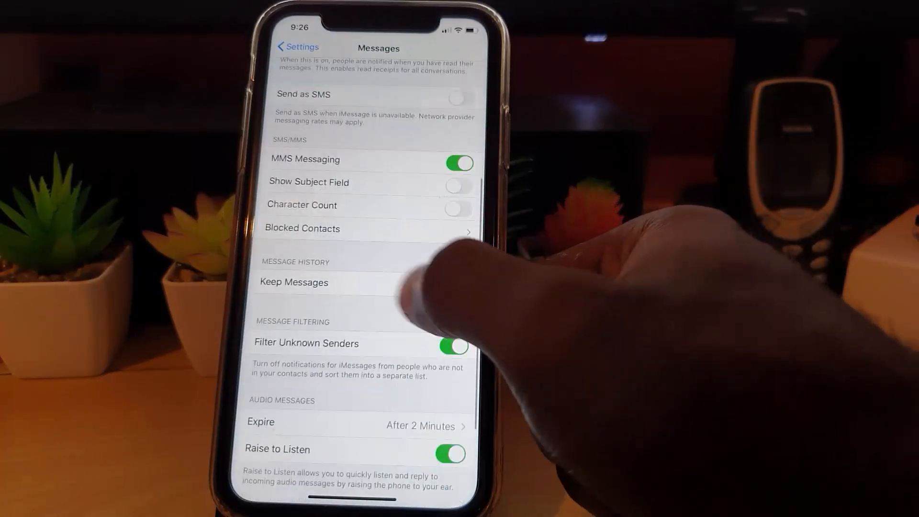